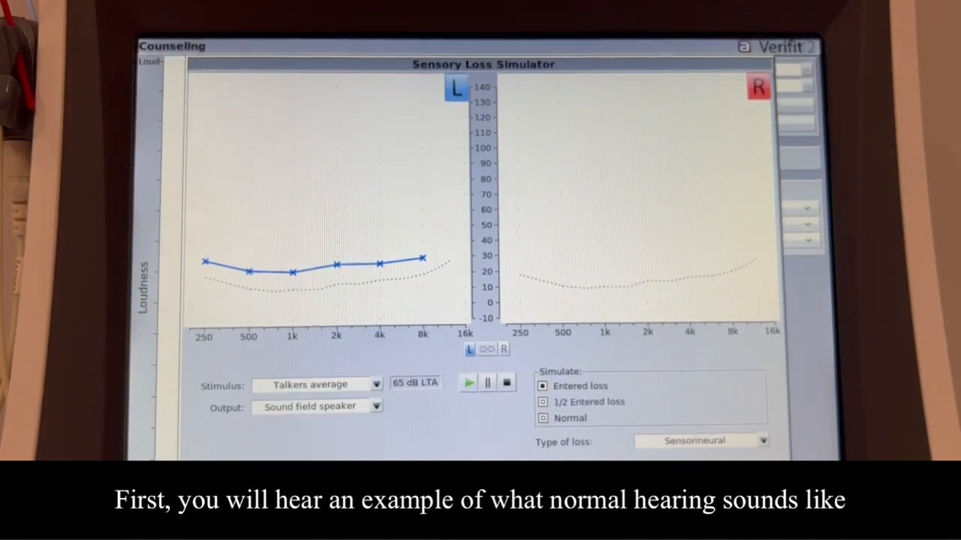
# - Play the Talkers average speech sample at 65 dB LTA against the near-normal left-ear thresholds
pyautogui.click(468, 384)
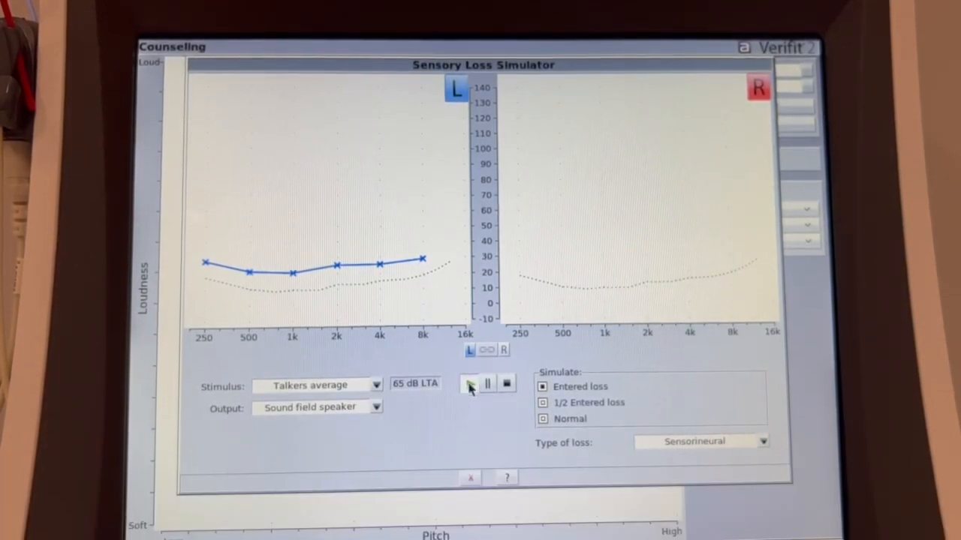
pyautogui.click(467, 384)
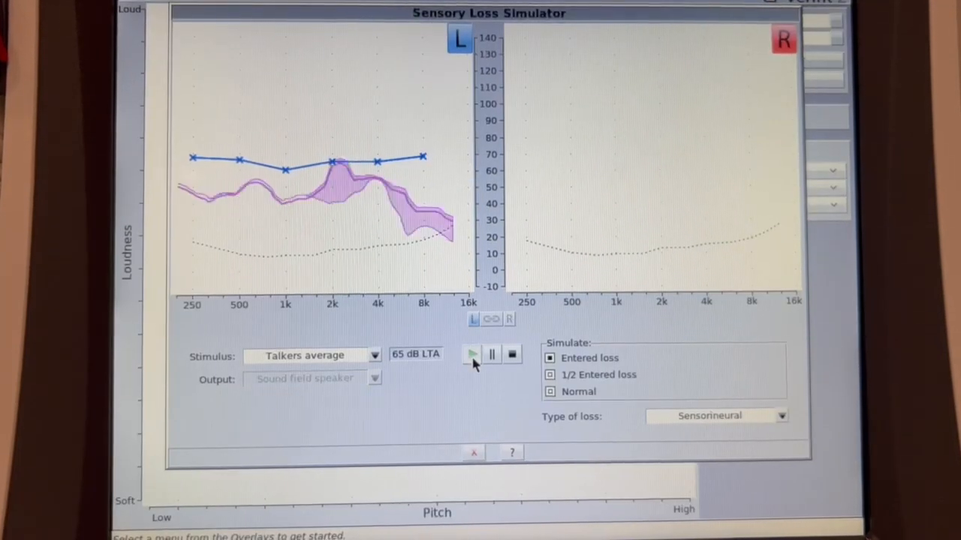
# - Play the talker-average speech through the flat 60–70 dB left-ear entered loss
pyautogui.click(471, 355)
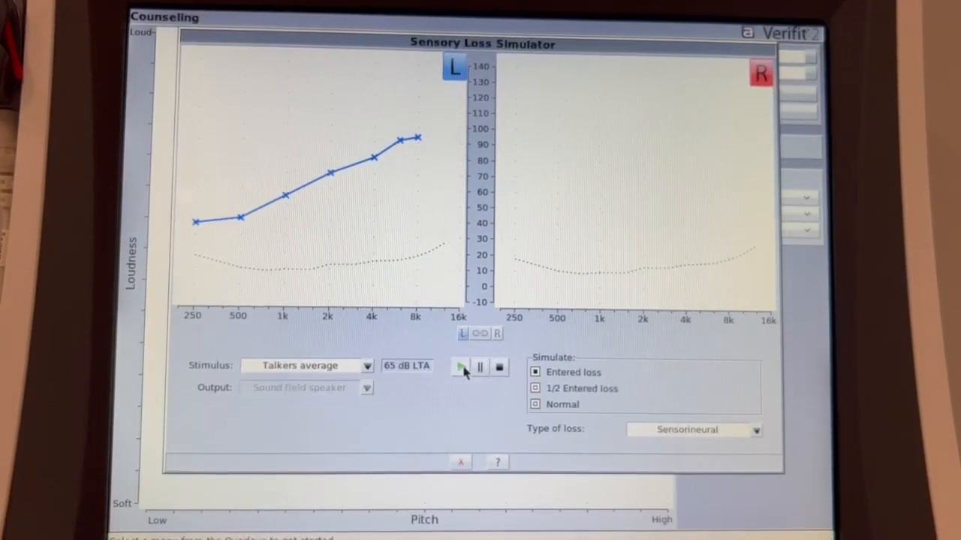
# - Play the talker-average speech through the sloping 40–95 dB left-ear entered loss
pyautogui.click(460, 367)
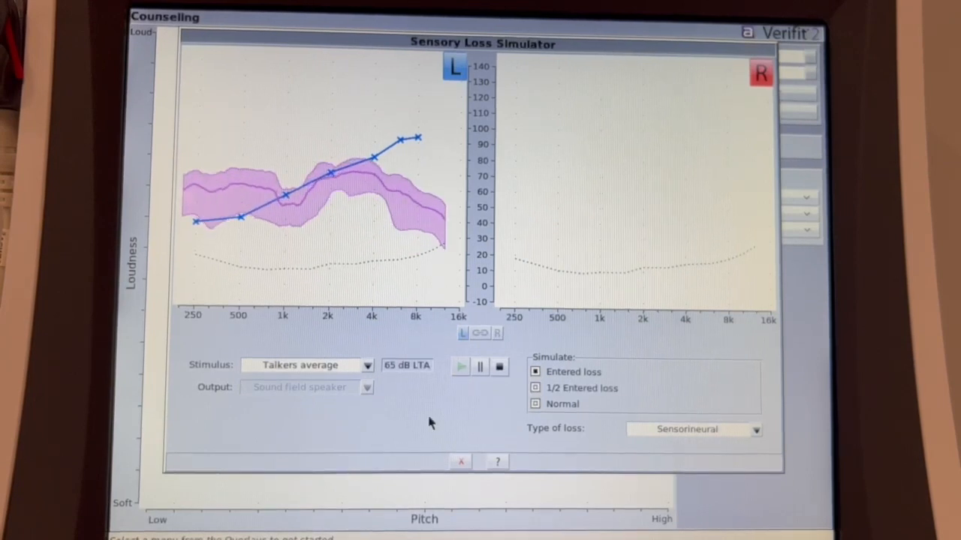